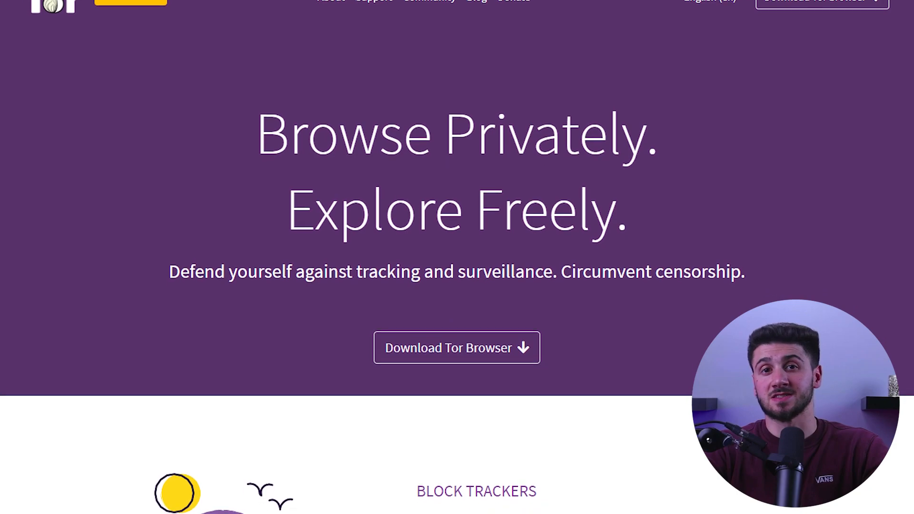
- Scroll the Tor Project homepage past the download links to the Get connected and Stay safe sections
click(456, 348)
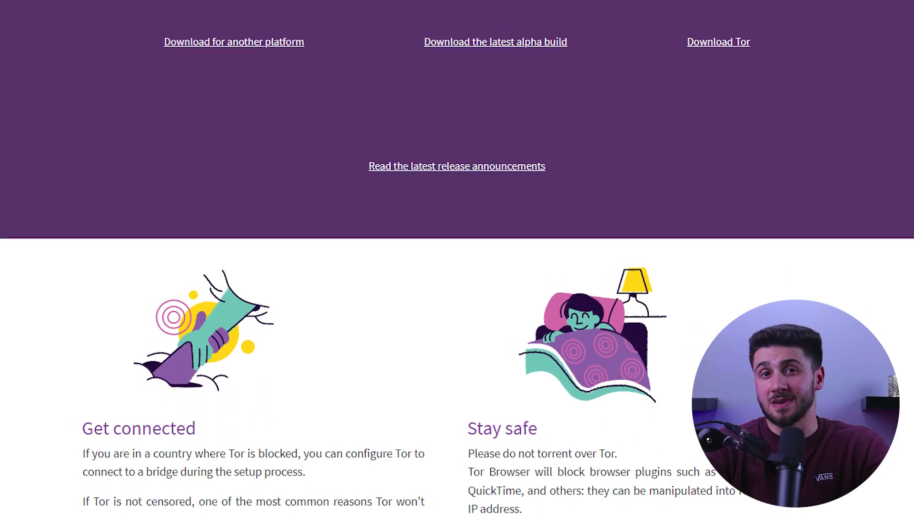
scroll(down, 3)
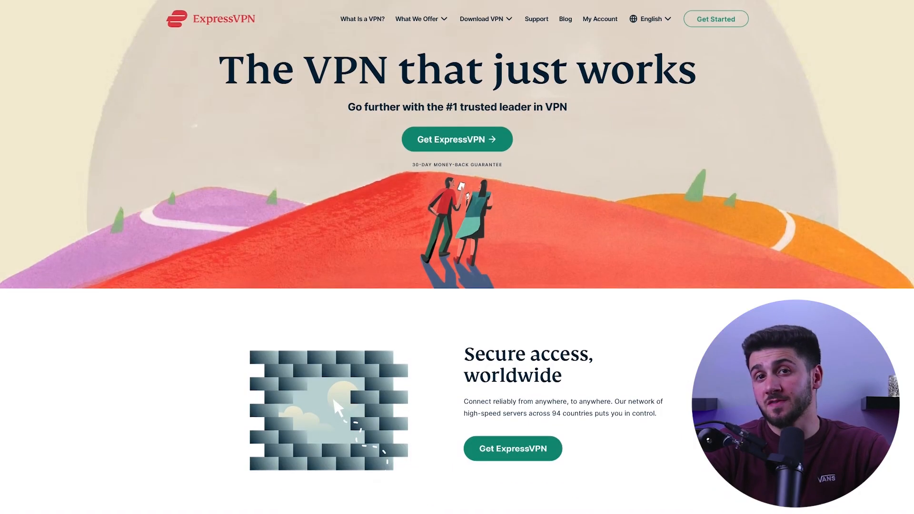
scroll(down, 3)
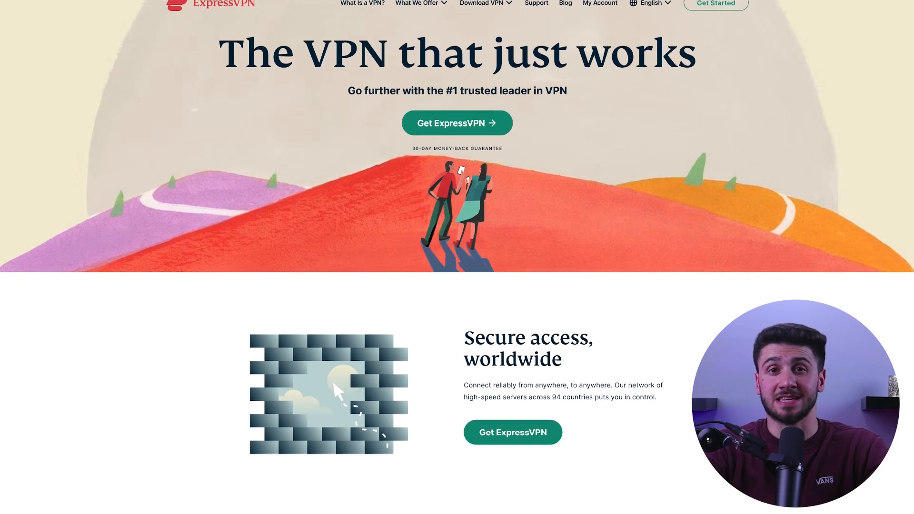
scroll(down, 3)
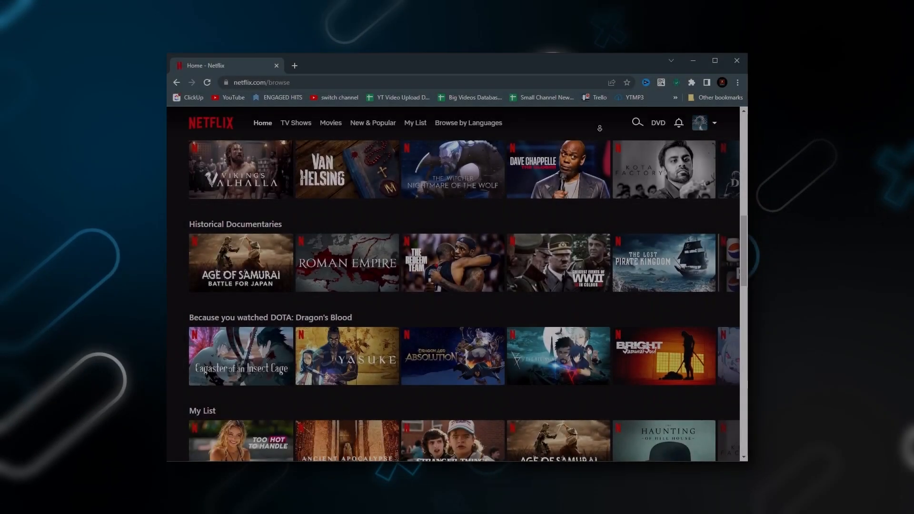
scroll(down, 3)
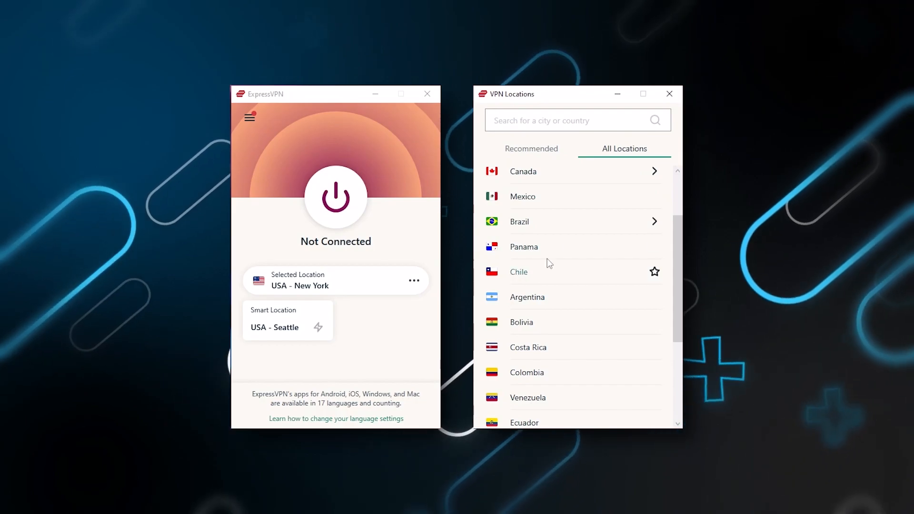
- Expand the Americas group under All Locations while connected to USA - Los Angeles - 2
scroll(down, 3)
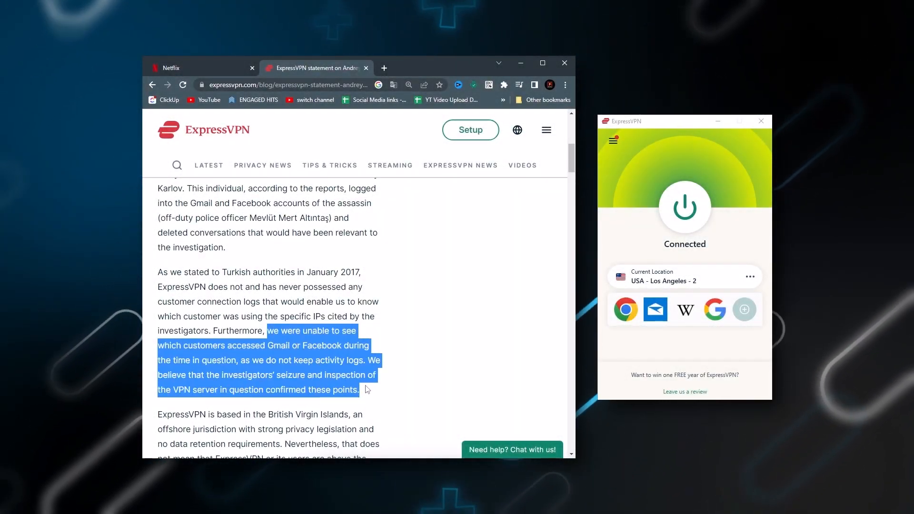
mouse_move(417, 367)
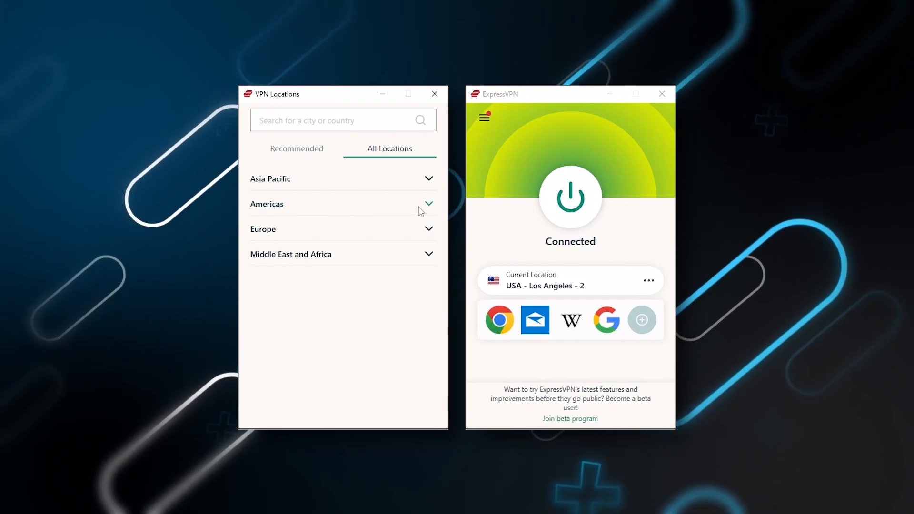
click(430, 204)
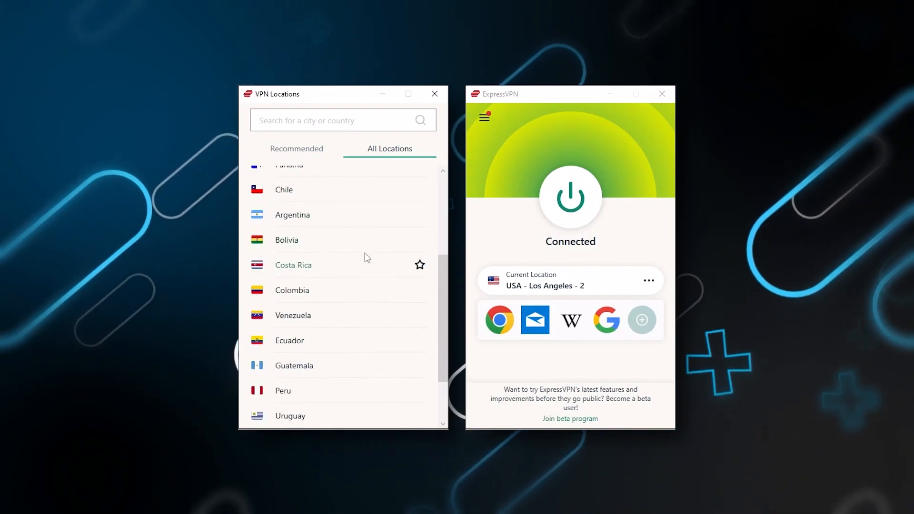
scroll(down, 3)
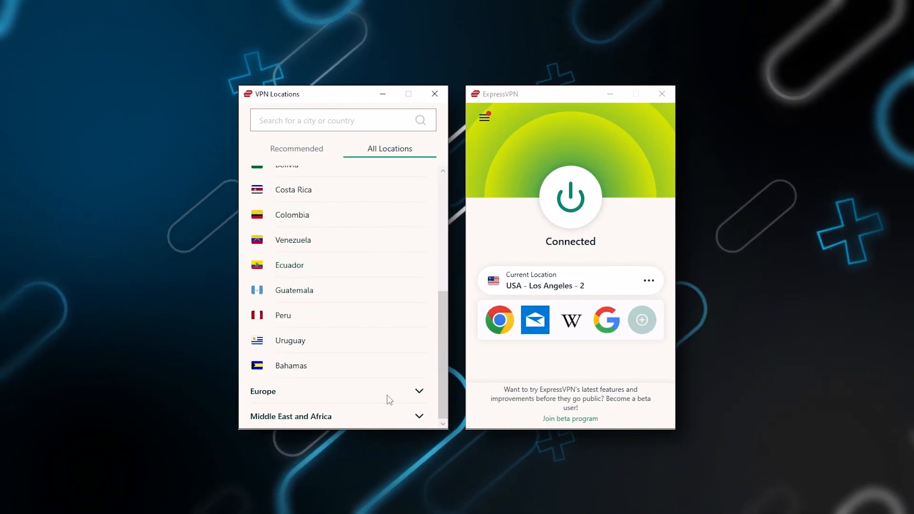
scroll(down, 3)
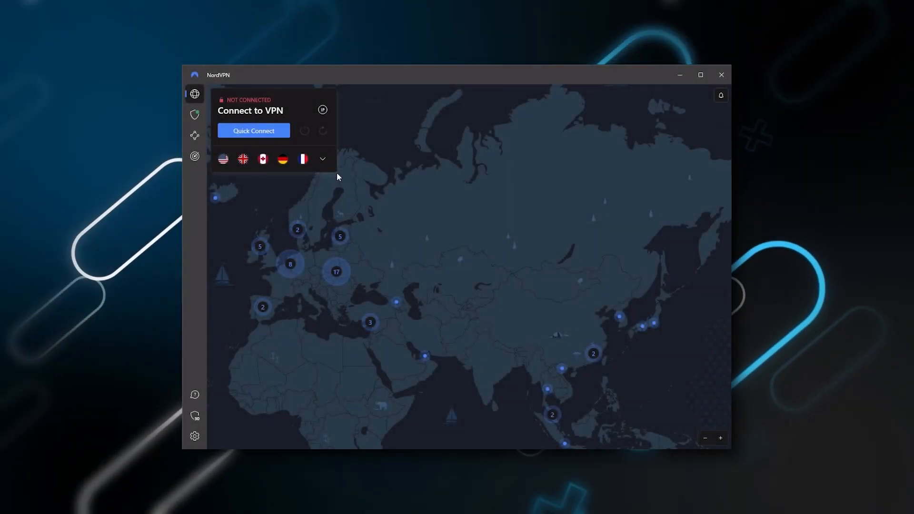
- Expand NordVPN's full server list with specialty servers, Meshnet devices and countries
click(322, 159)
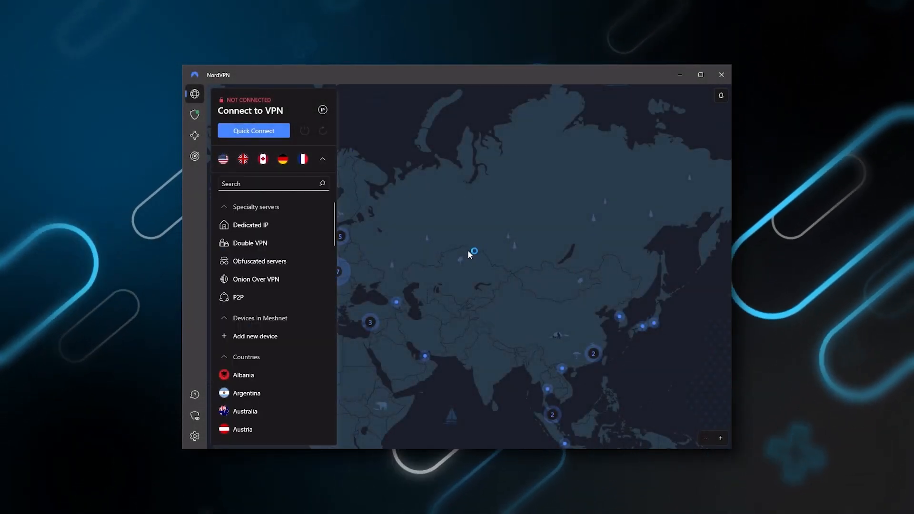
click(322, 159)
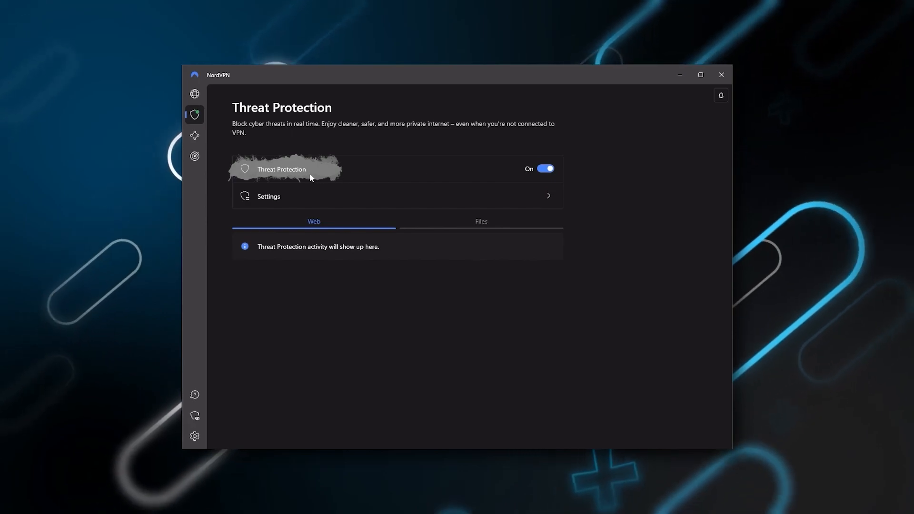
mouse_move(315, 206)
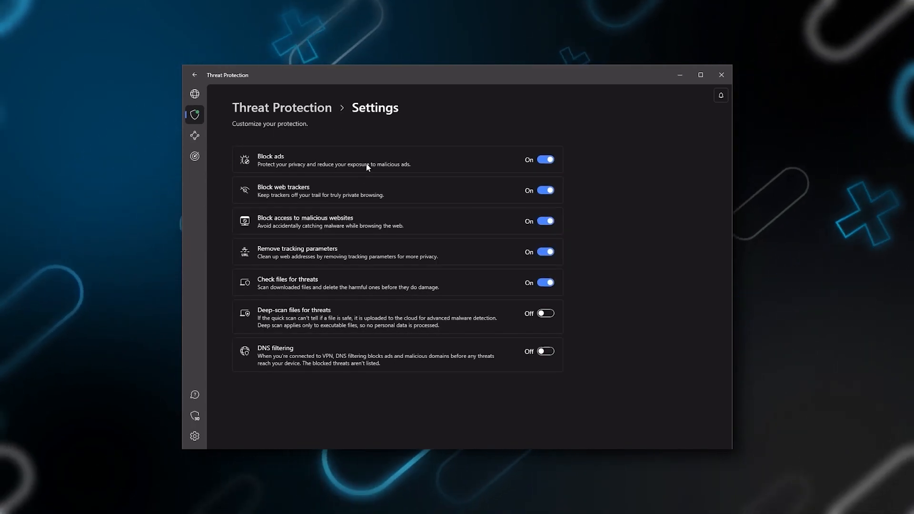
mouse_move(330, 193)
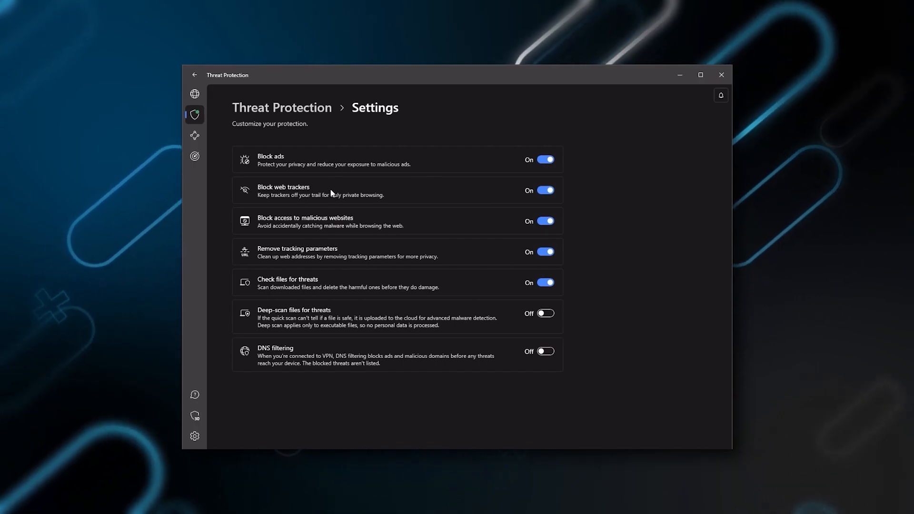
mouse_move(337, 221)
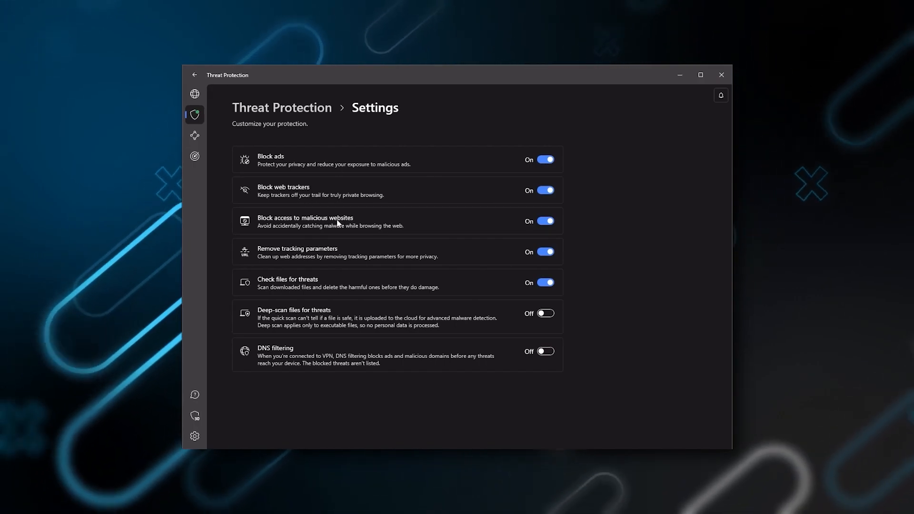
- Return from Threat Protection settings to the NordVPN server map
click(194, 94)
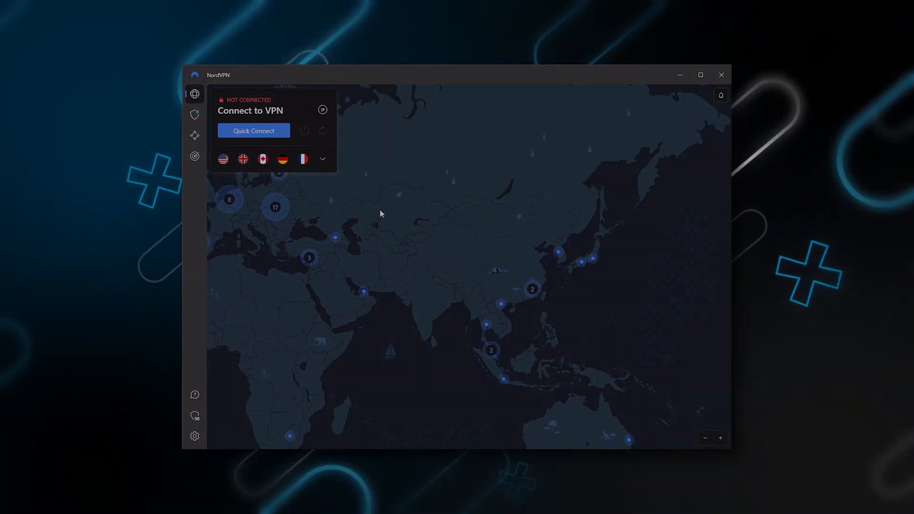
click(253, 131)
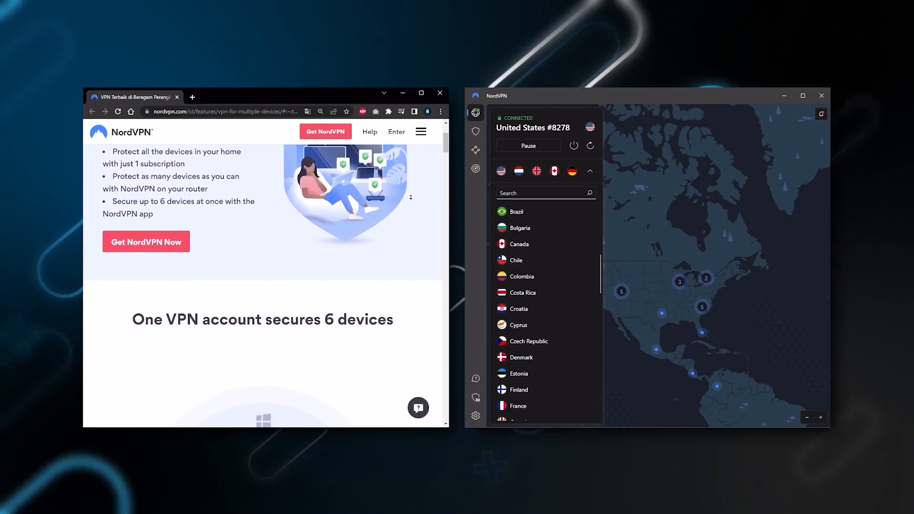
scroll(down, 3)
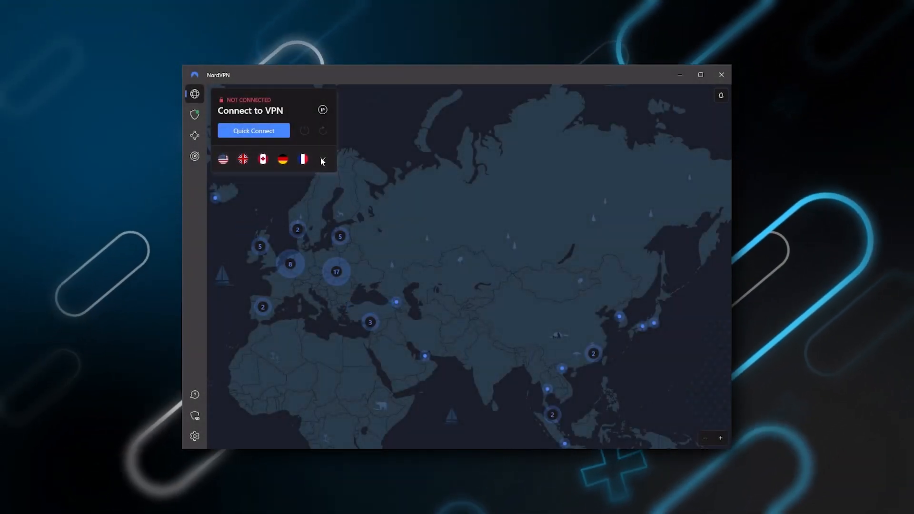
click(323, 159)
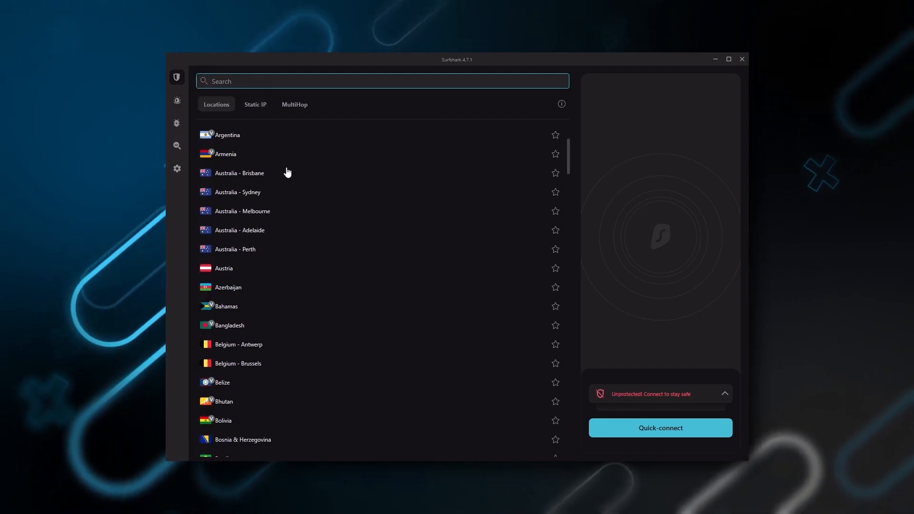
mouse_move(509, 315)
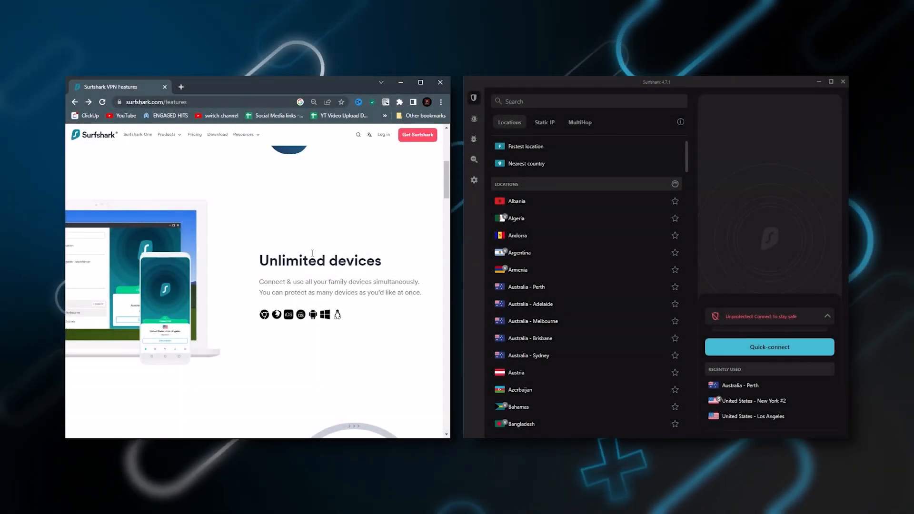
scroll(down, 3)
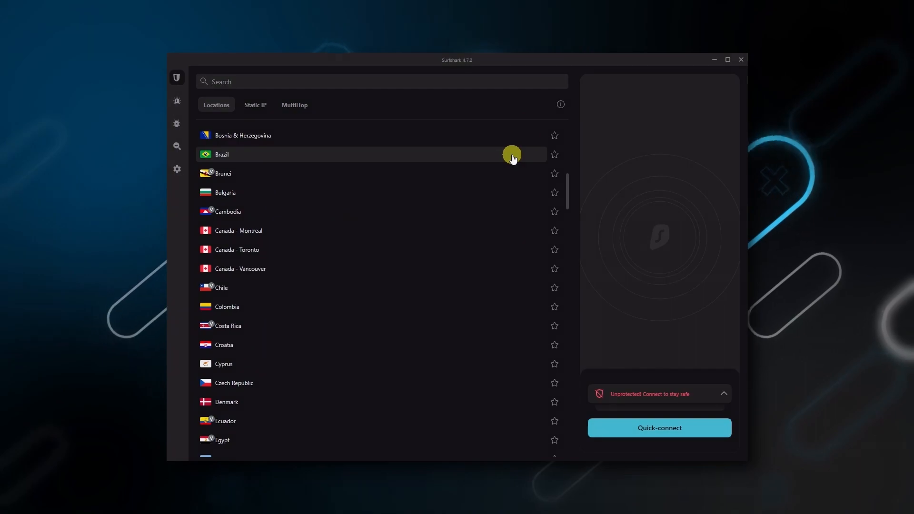
scroll(down, 3)
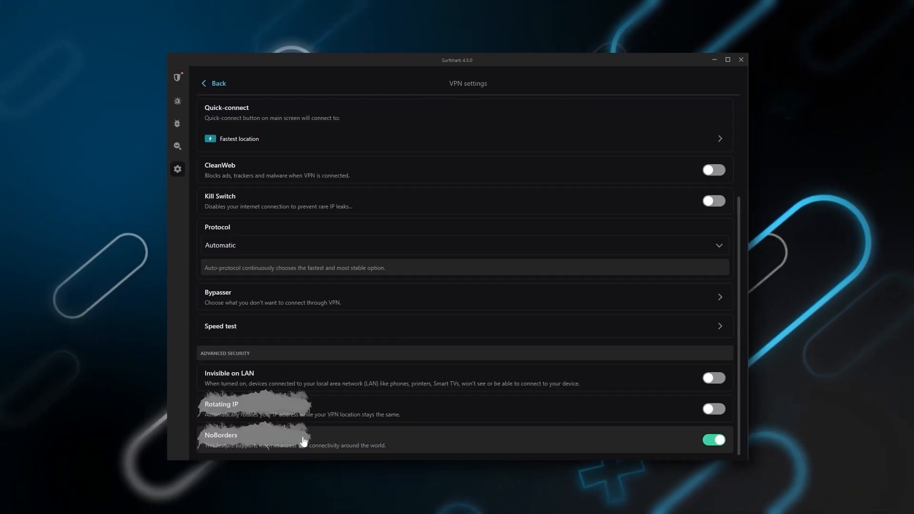
mouse_move(261, 412)
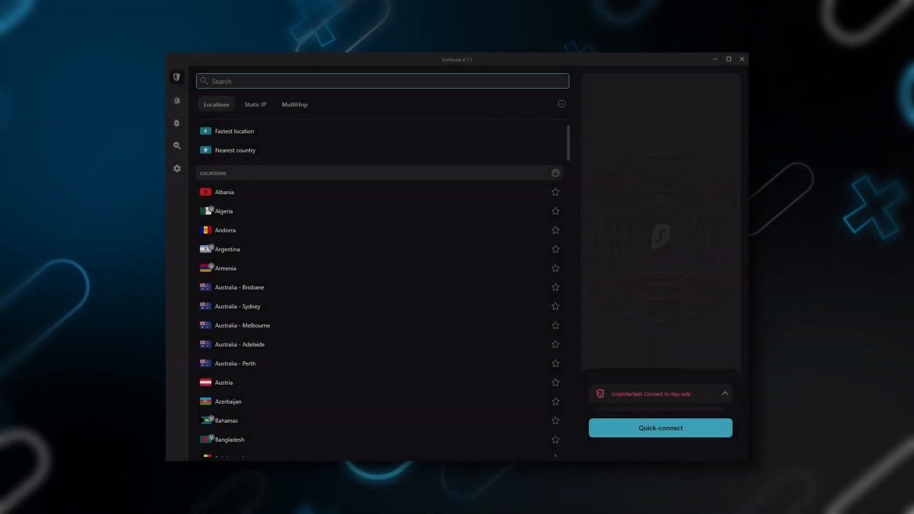
- Show the Surfshark Alert page from the left sidebar after reviewing Locations
scroll(down, 3)
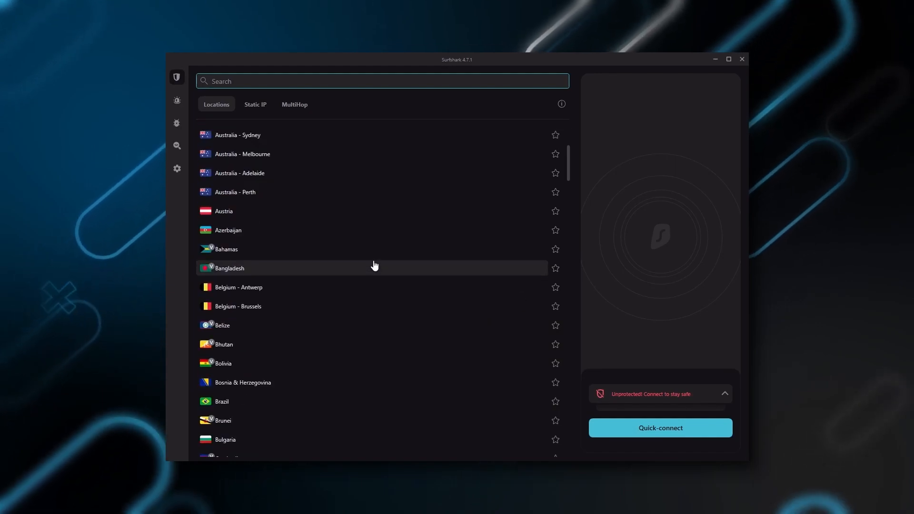
mouse_move(177, 100)
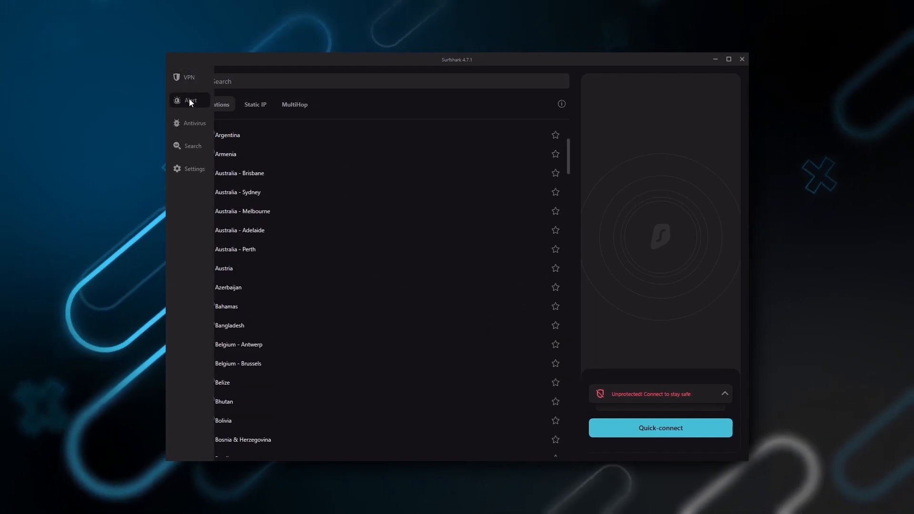
click(177, 100)
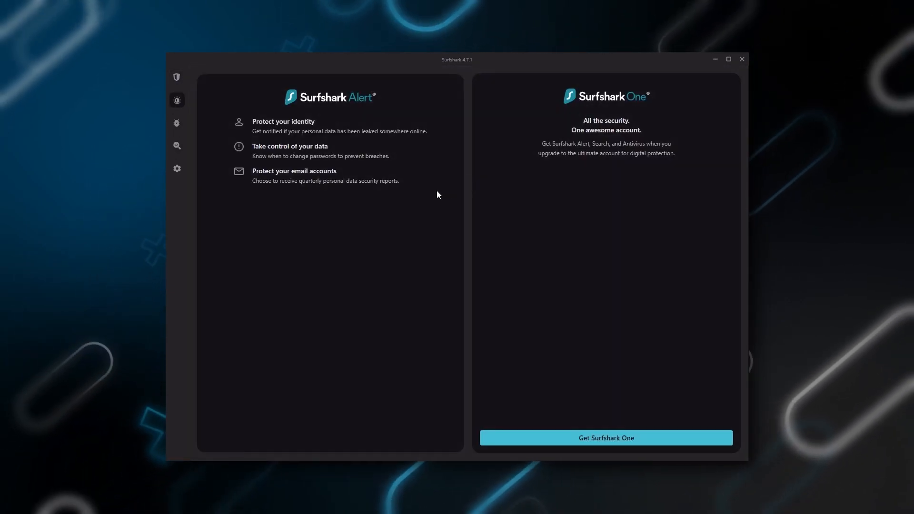